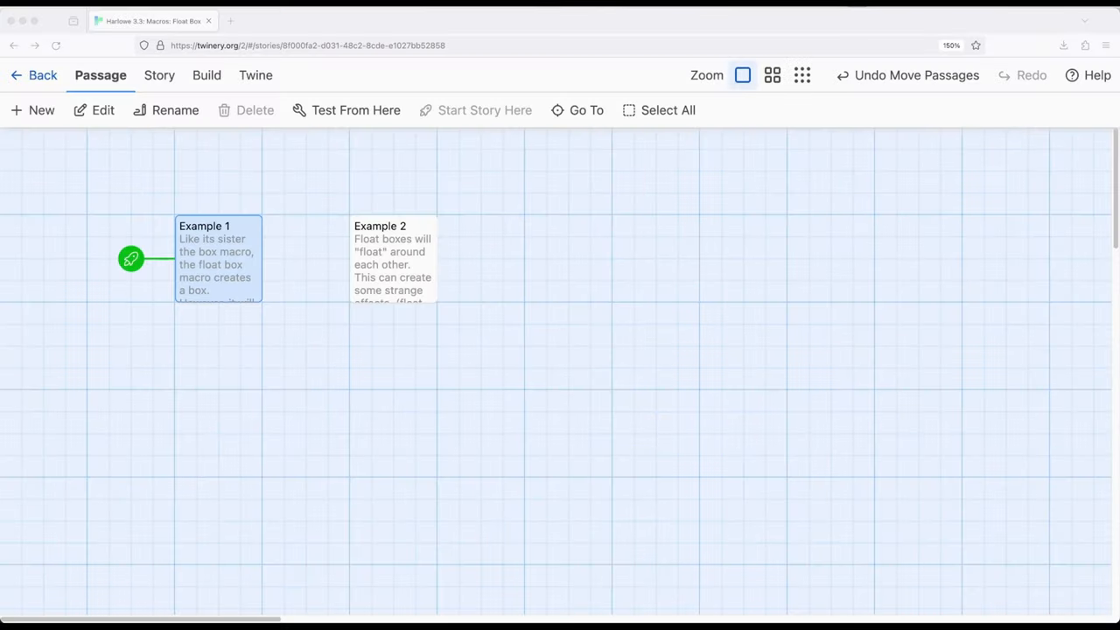
mouse_move(239, 393)
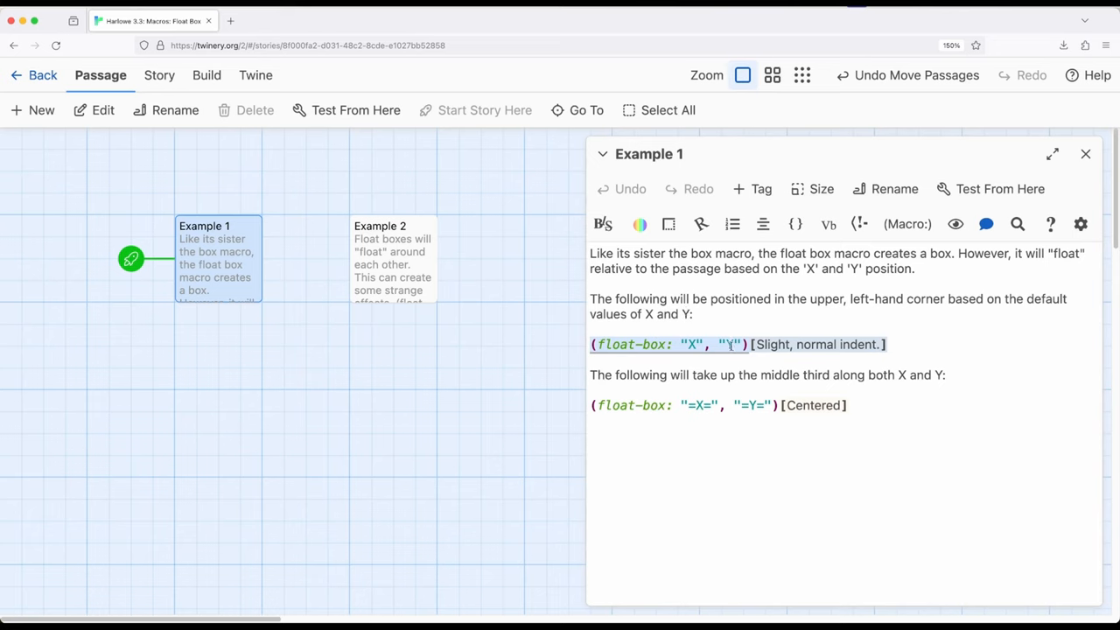
Step: Review Example 1's two float-box macros, then close its passage editor
left_click(896, 344)
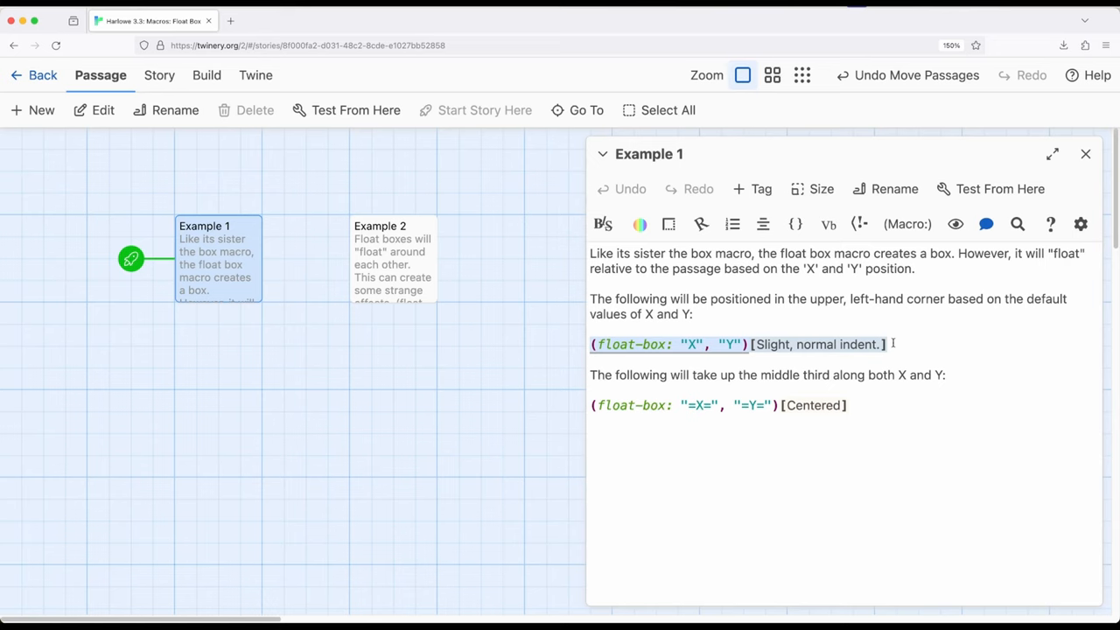
left_click(847, 405)
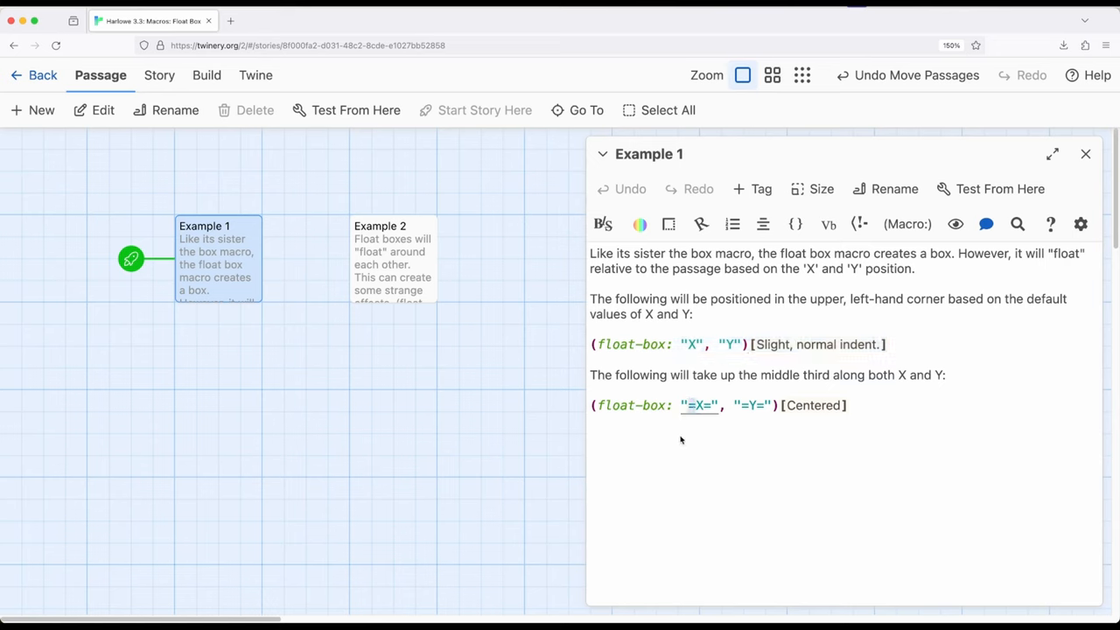
mouse_move(704, 429)
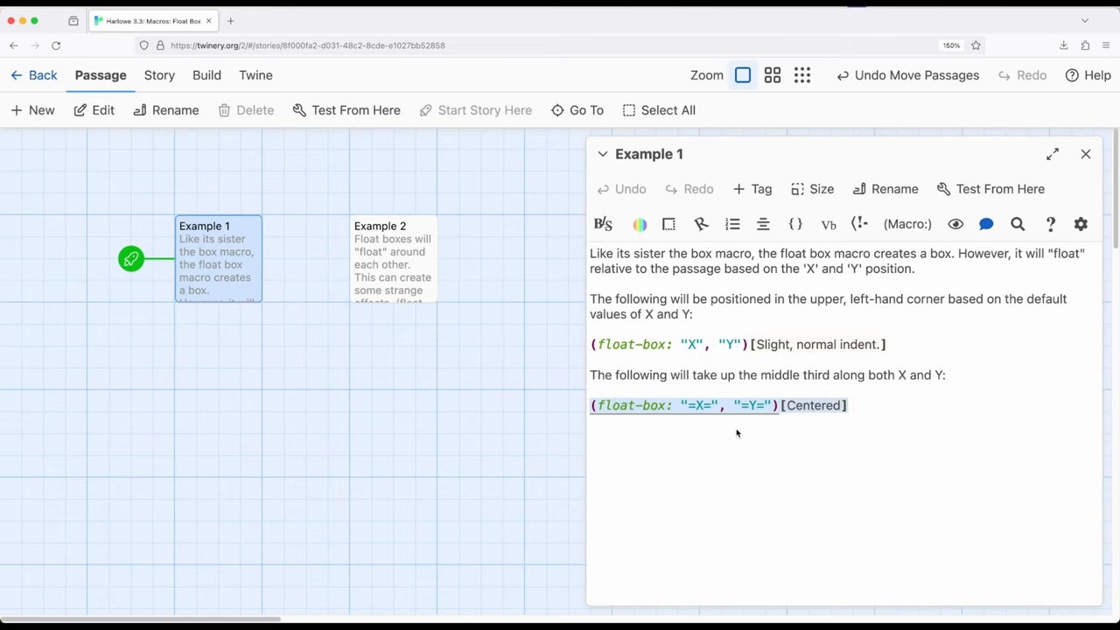
left_click(1086, 154)
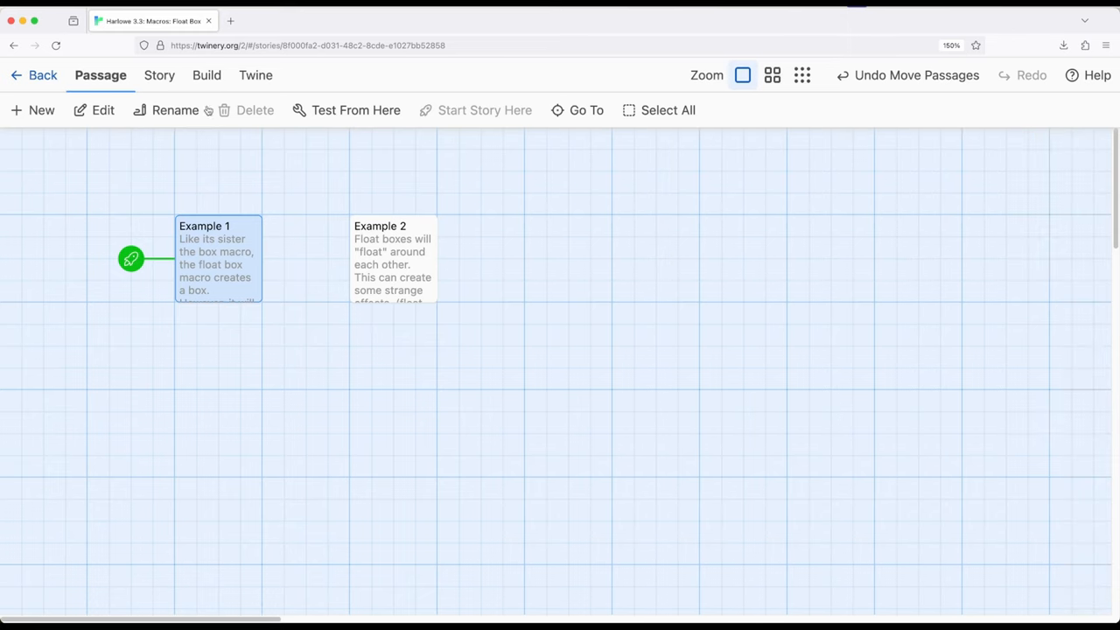
Step: Play the story from Build and inspect the upper-left and centred text
left_click(346, 110)
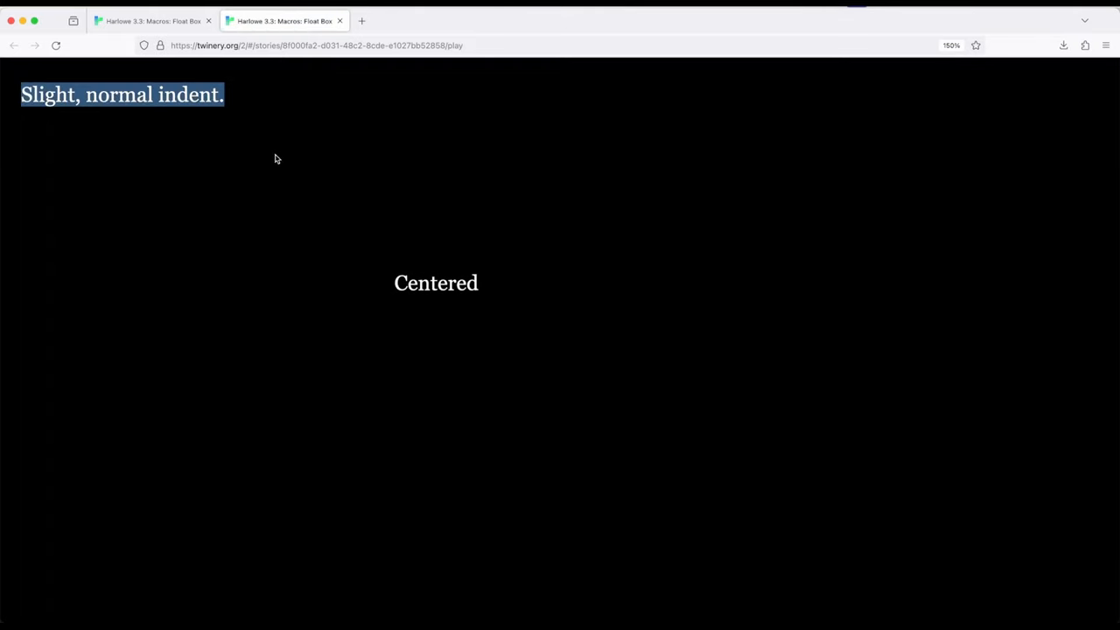
mouse_move(759, 547)
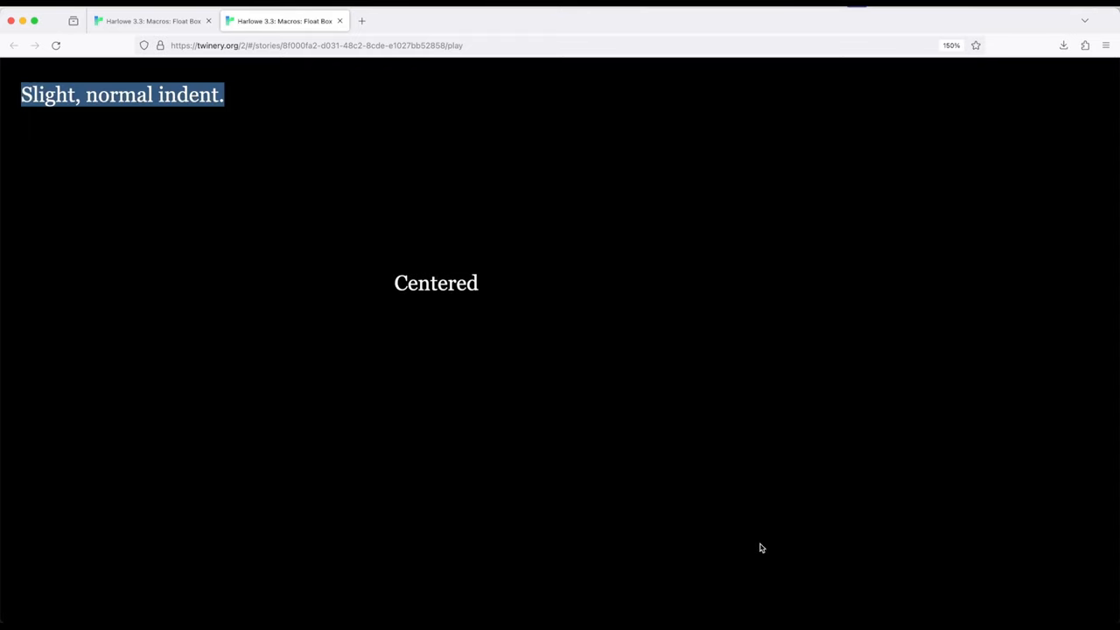
mouse_move(221, 204)
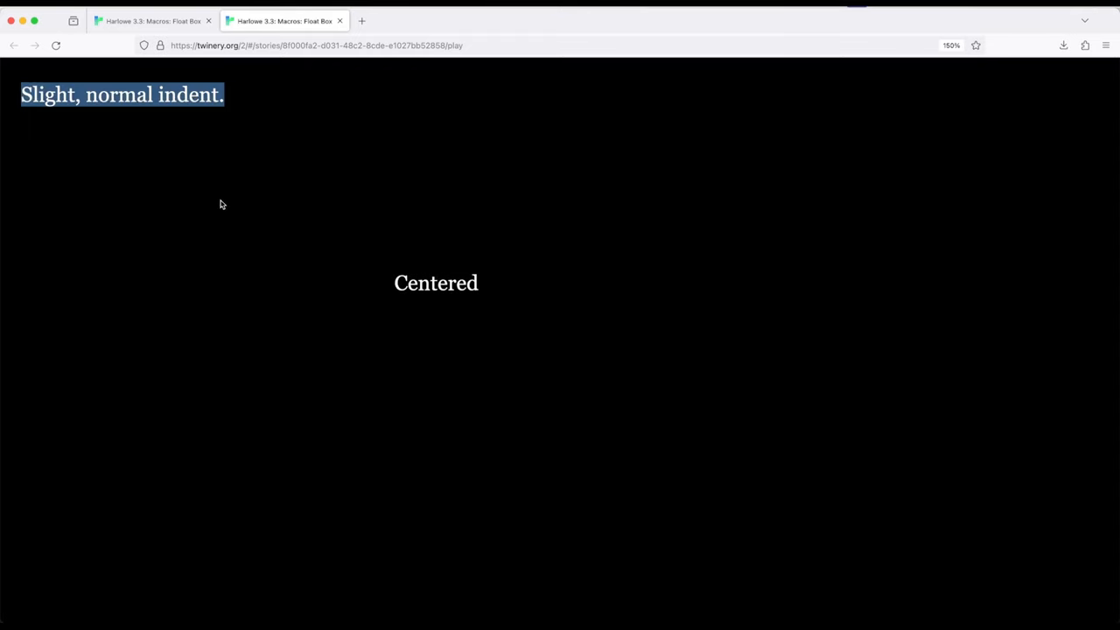
mouse_move(985, 492)
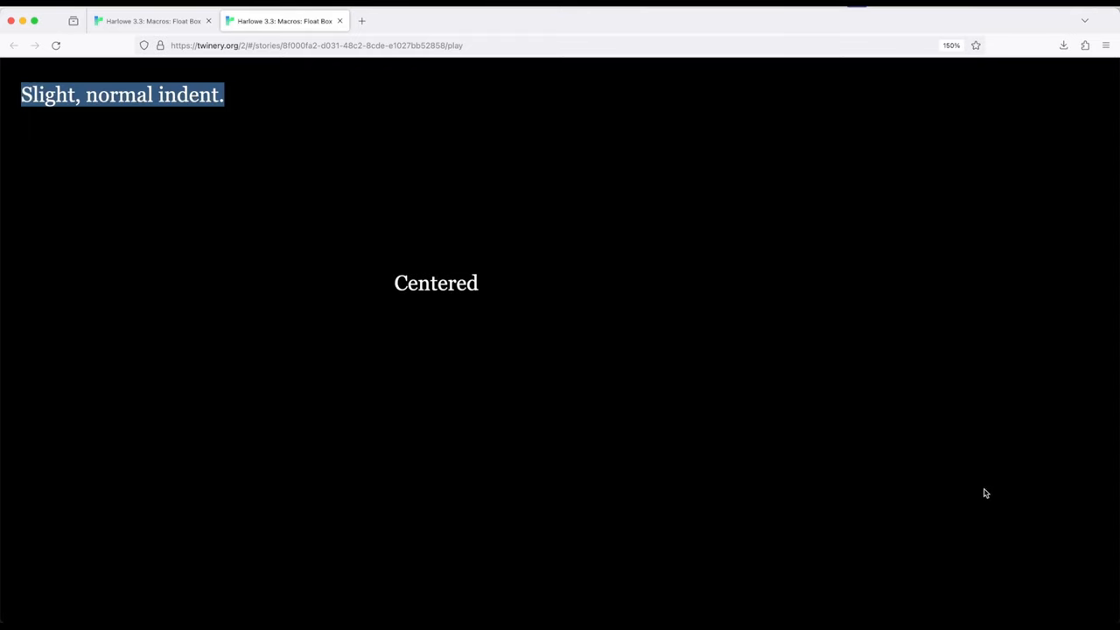
mouse_move(378, 284)
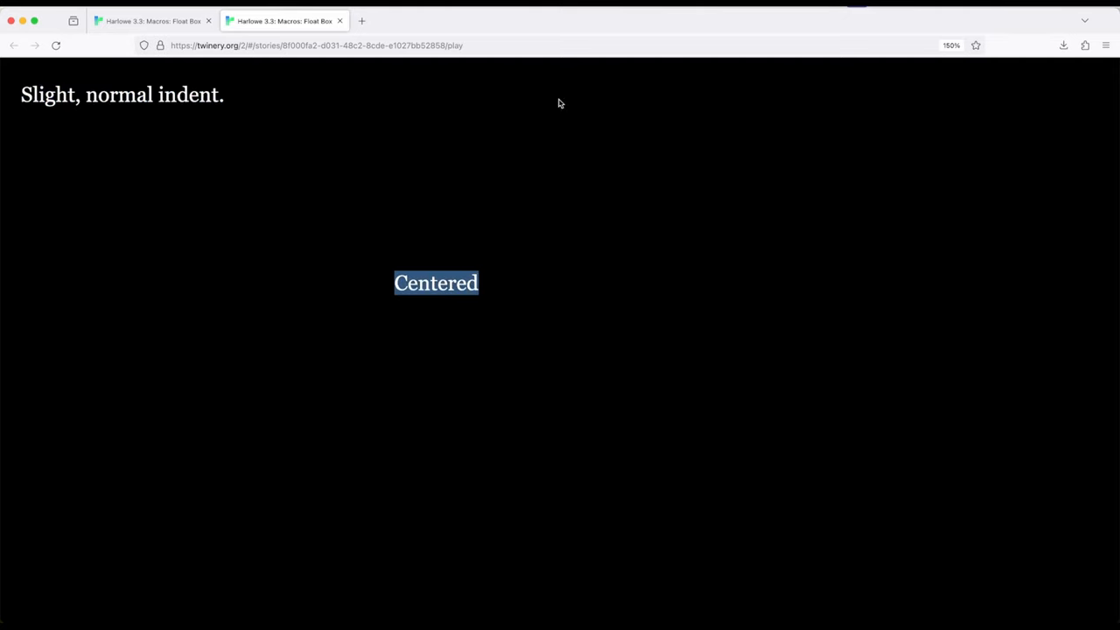
mouse_move(608, 280)
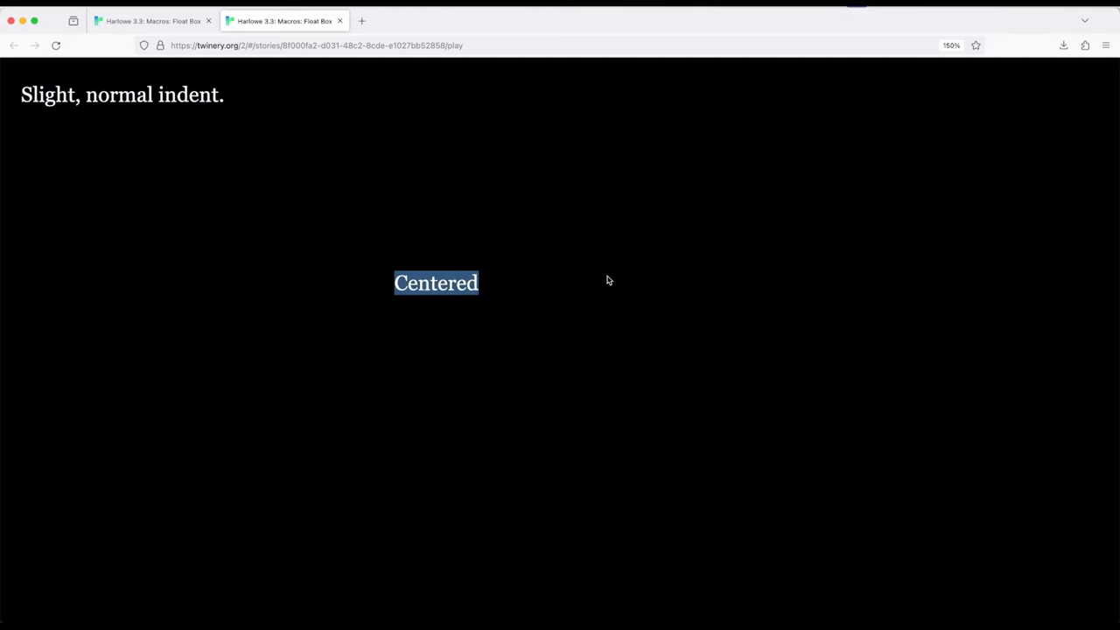
mouse_move(72, 90)
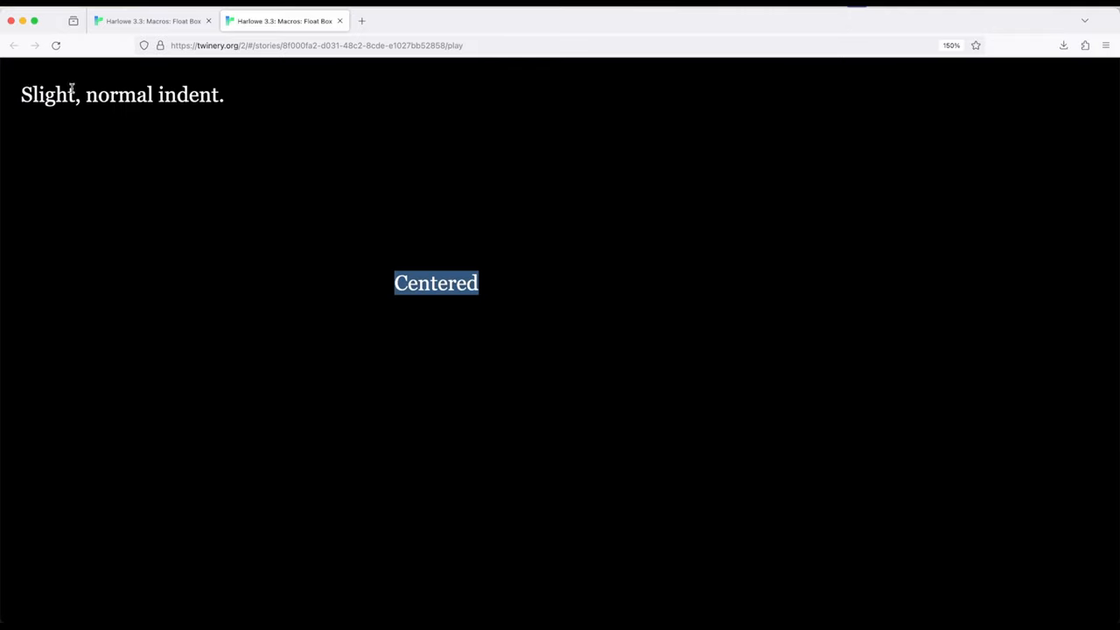
mouse_move(1026, 586)
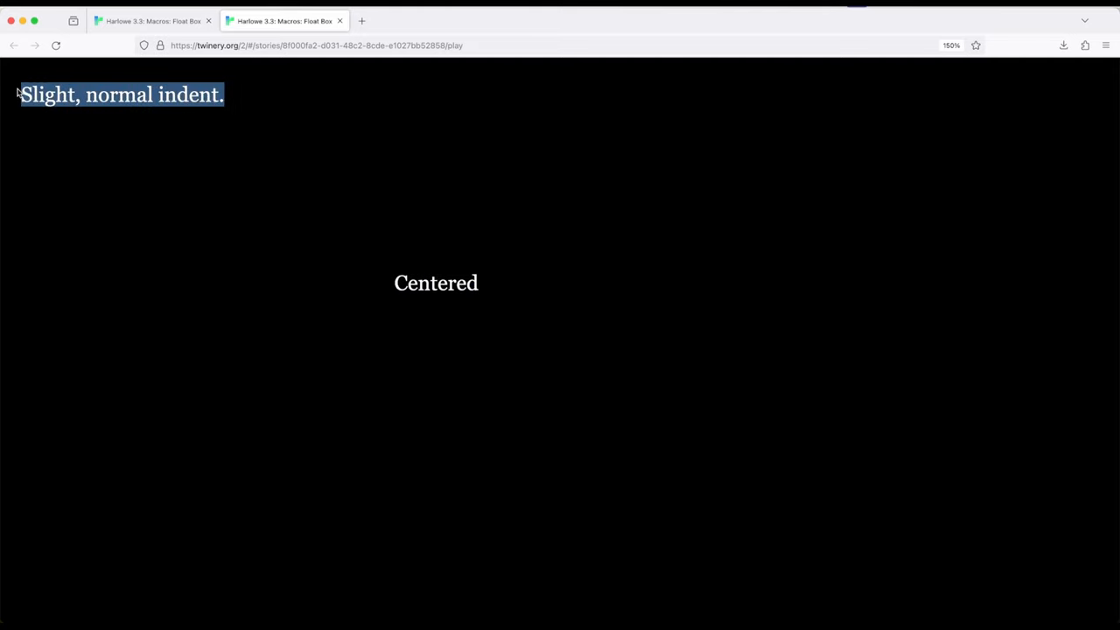
mouse_move(238, 243)
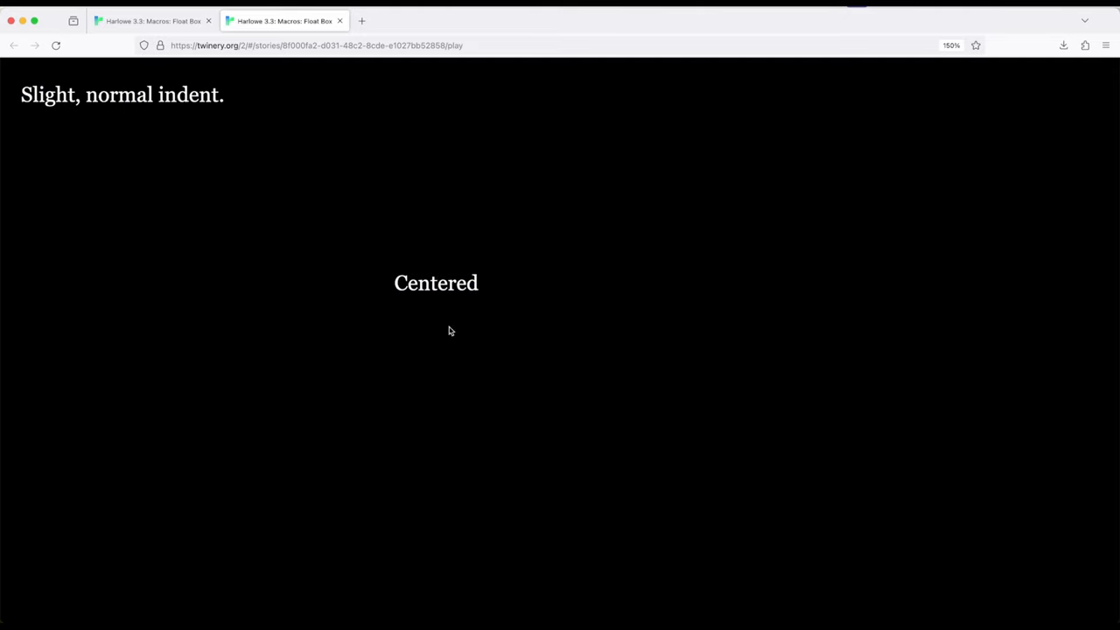
mouse_move(150, 370)
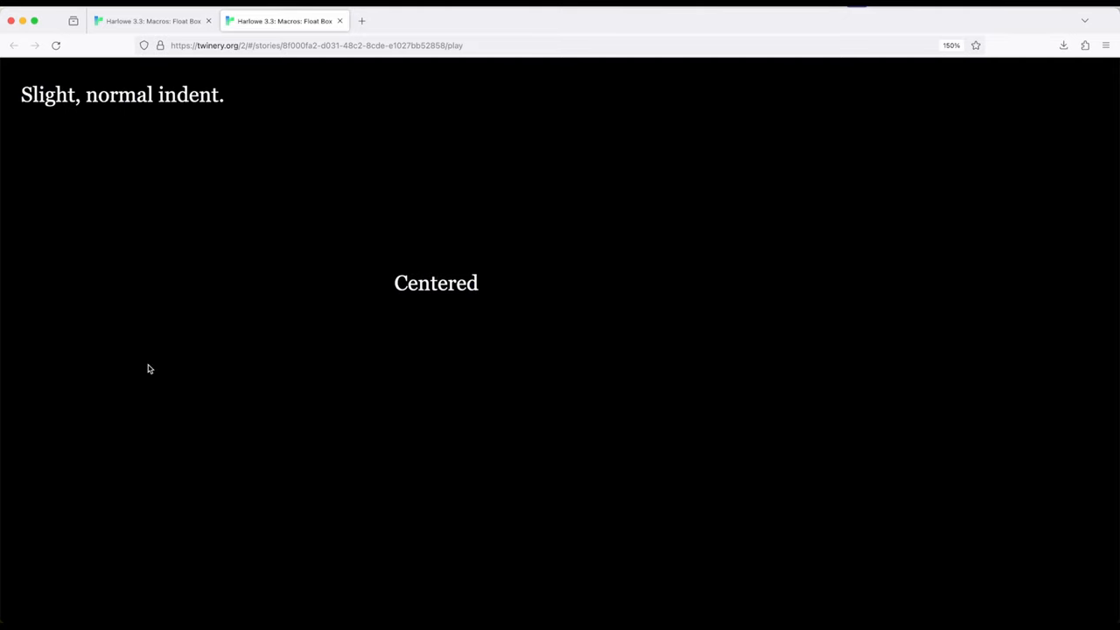
mouse_move(149, 152)
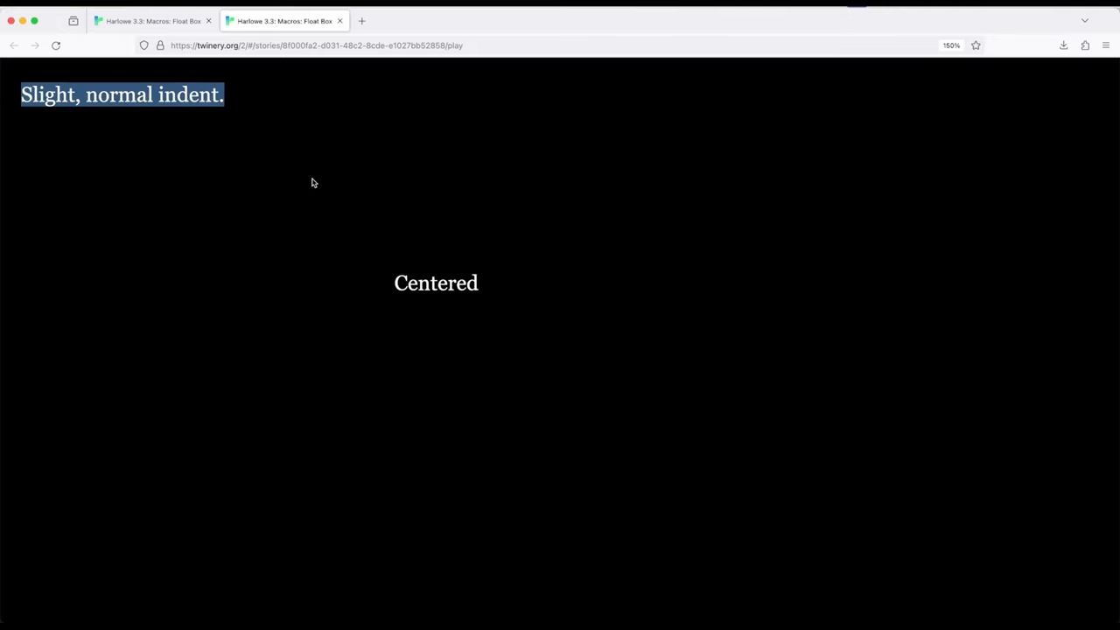
left_click(313, 182)
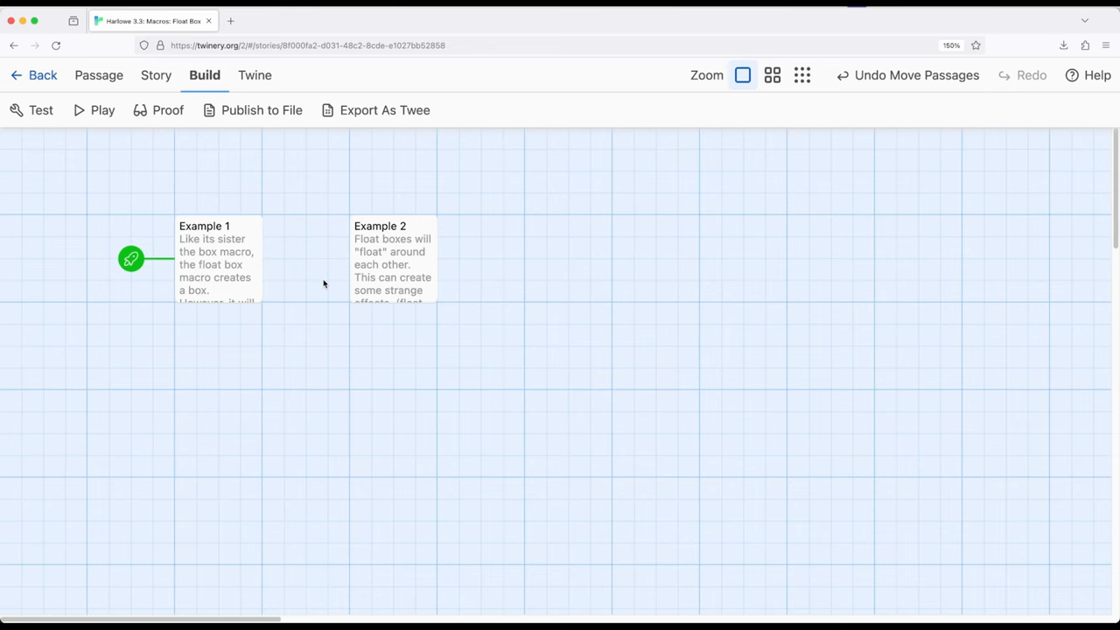
mouse_move(402, 263)
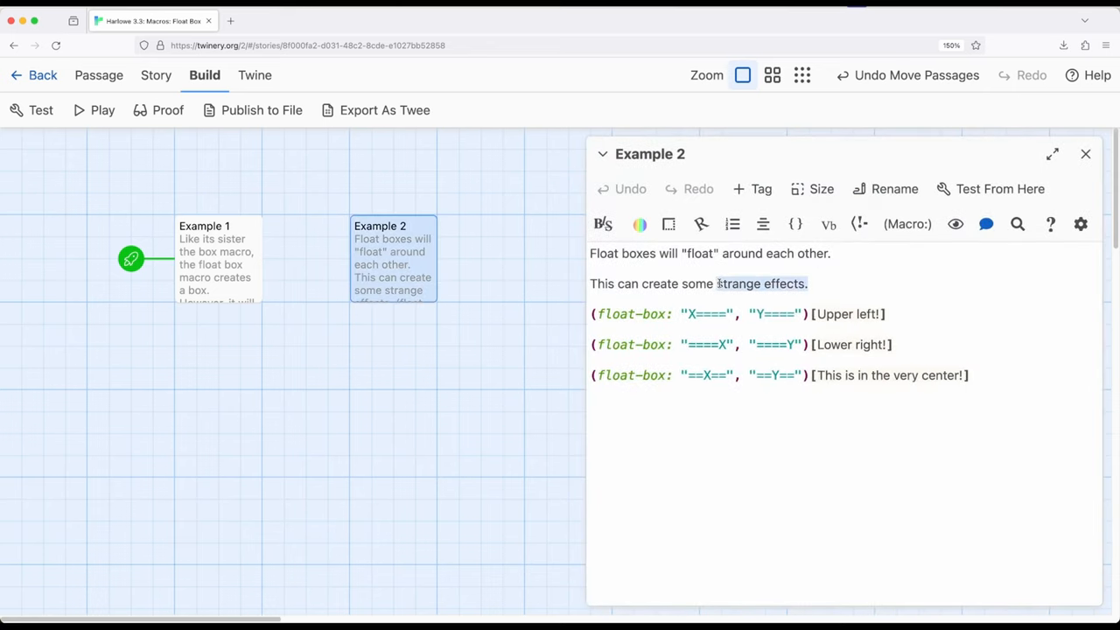
Step: Select Example 2's sentences and its upper-left, lower-right and centre float-box lines
triple_click(699, 283)
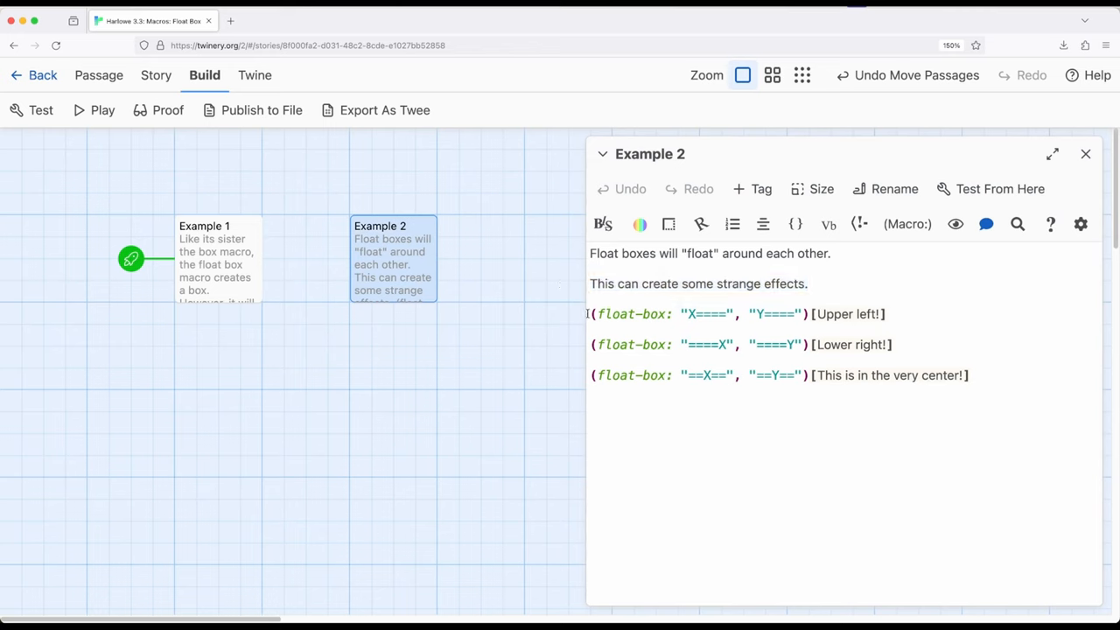
double_click(707, 314)
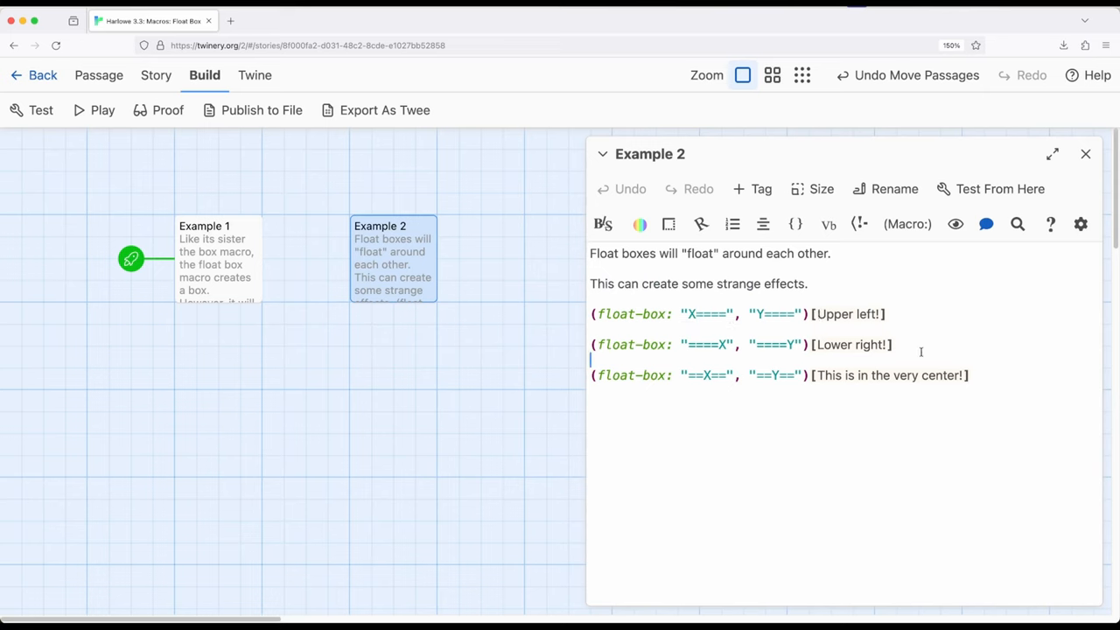
triple_click(741, 345)
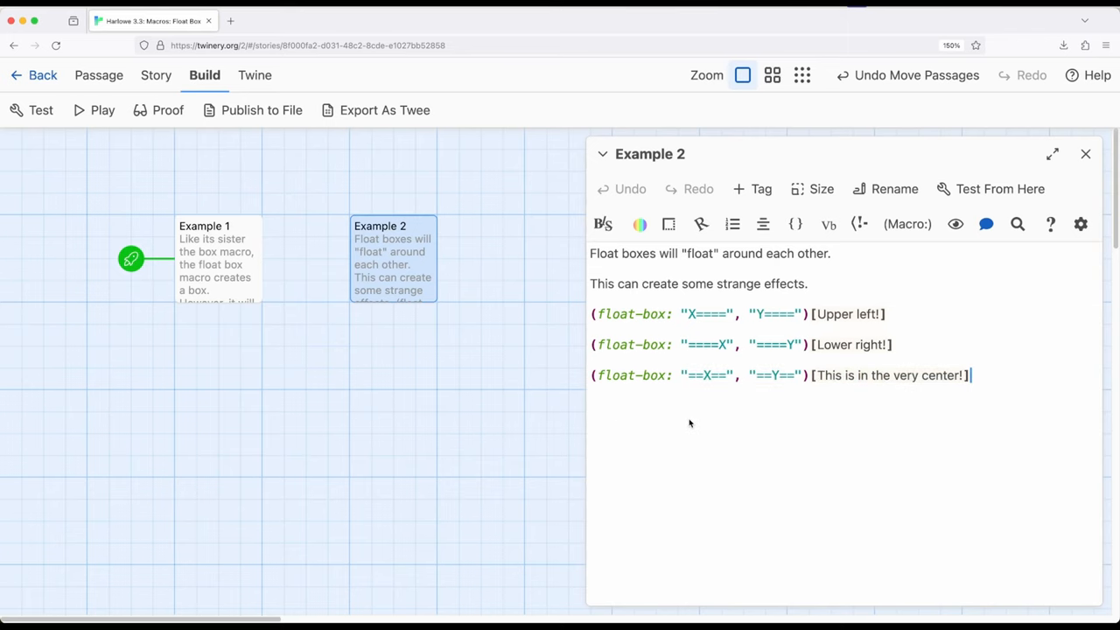
mouse_move(1066, 177)
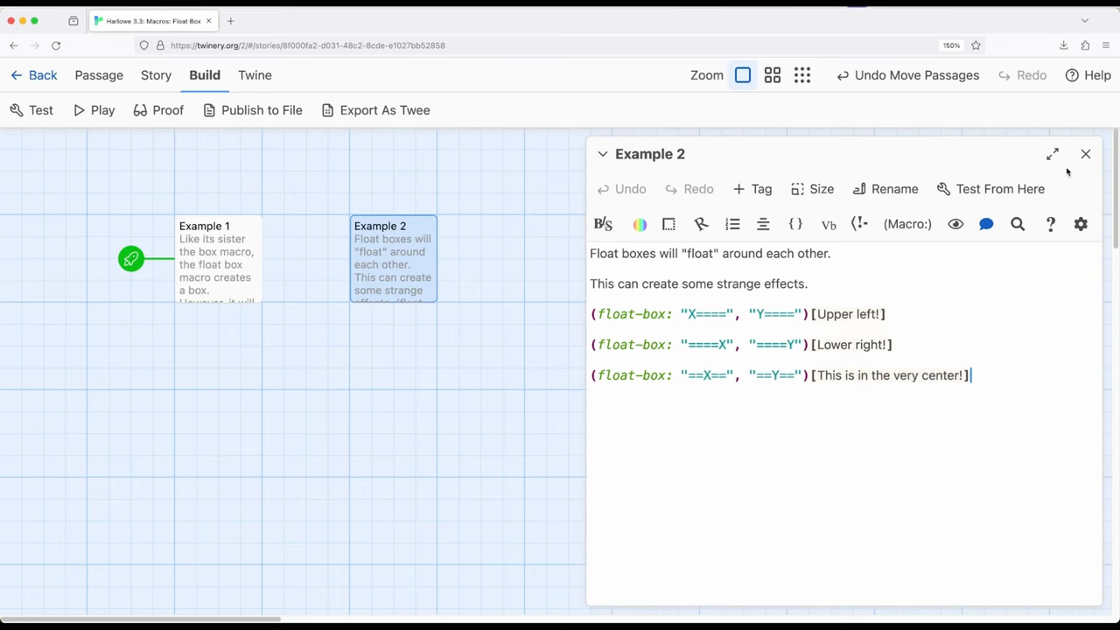
Step: Close the Example 2 editor and test the story starting from Example 2
left_click(1085, 154)
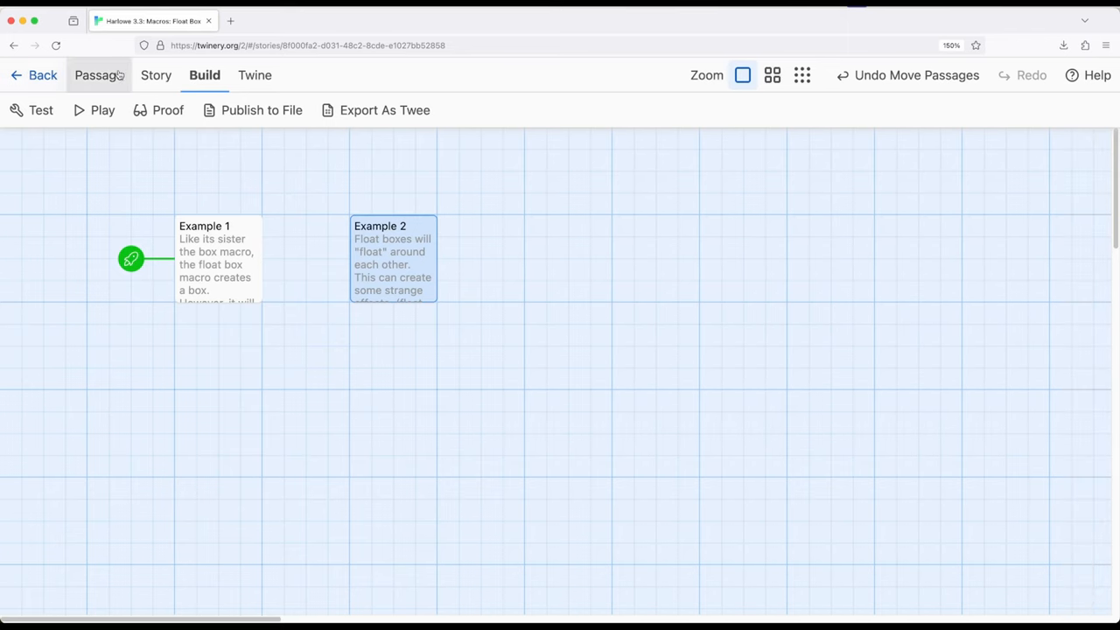
left_click(91, 76)
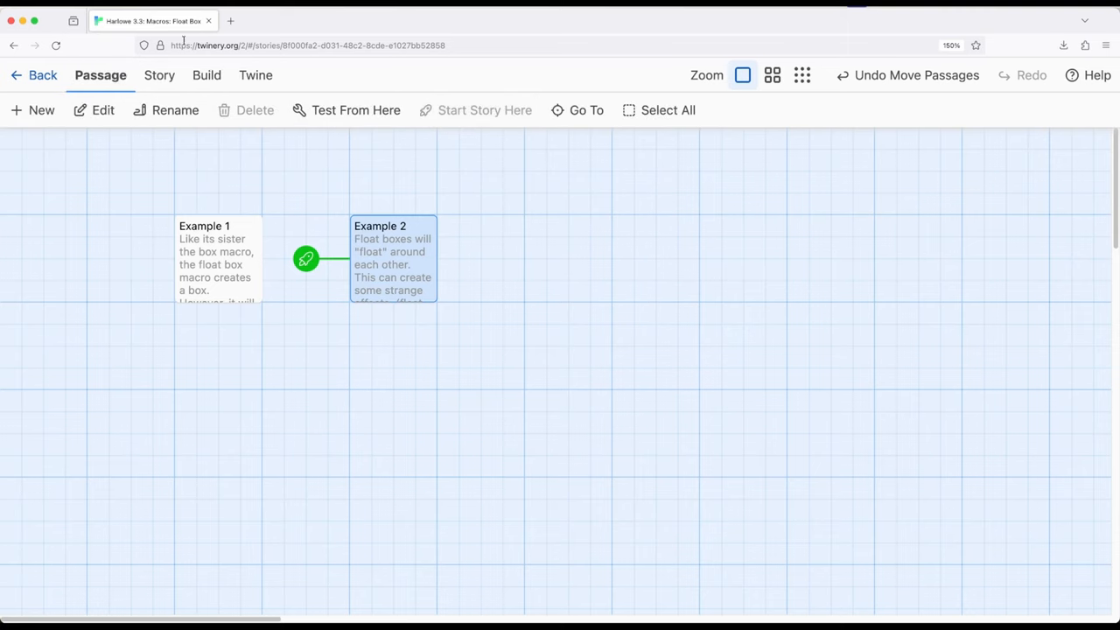
left_click(305, 258)
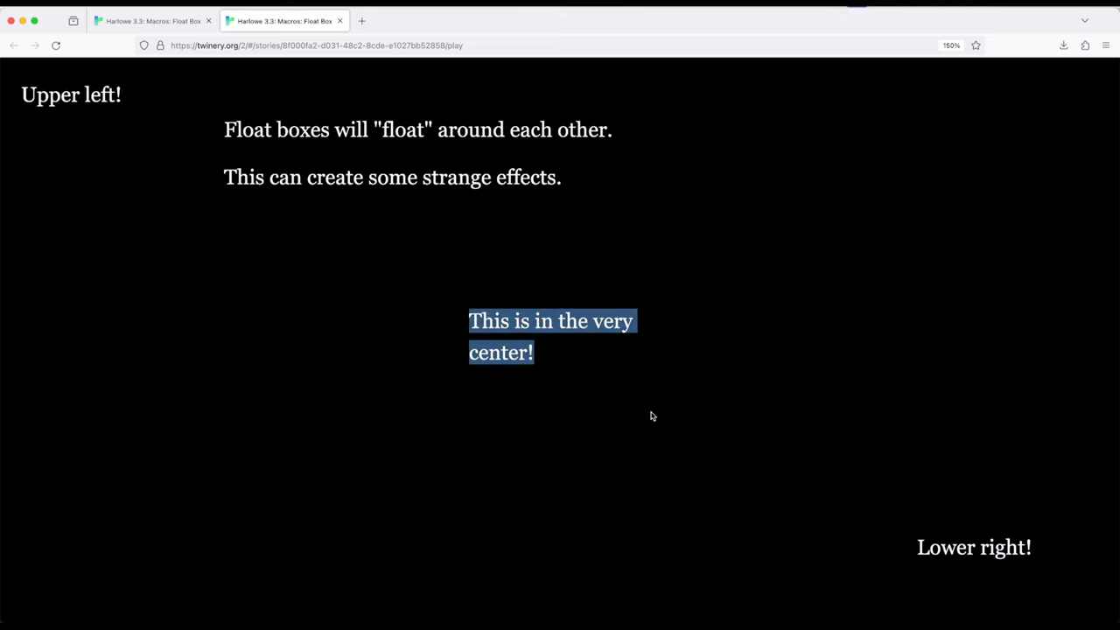
mouse_move(589, 58)
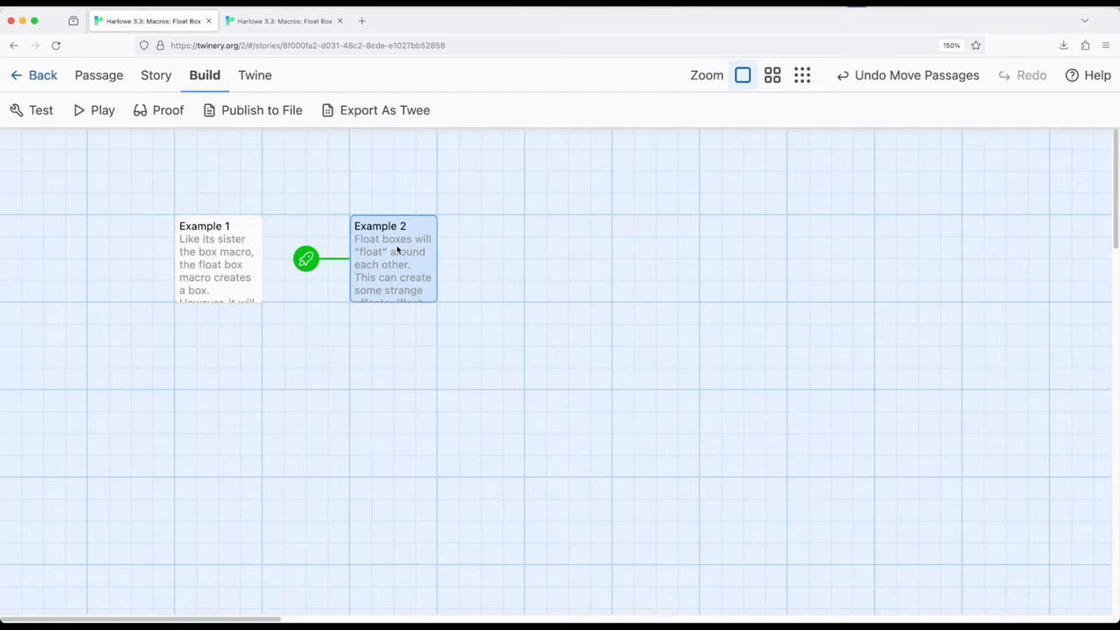
Step: Reopen Example 2 for editing and compare it against the playing story tab
double_click(393, 226)
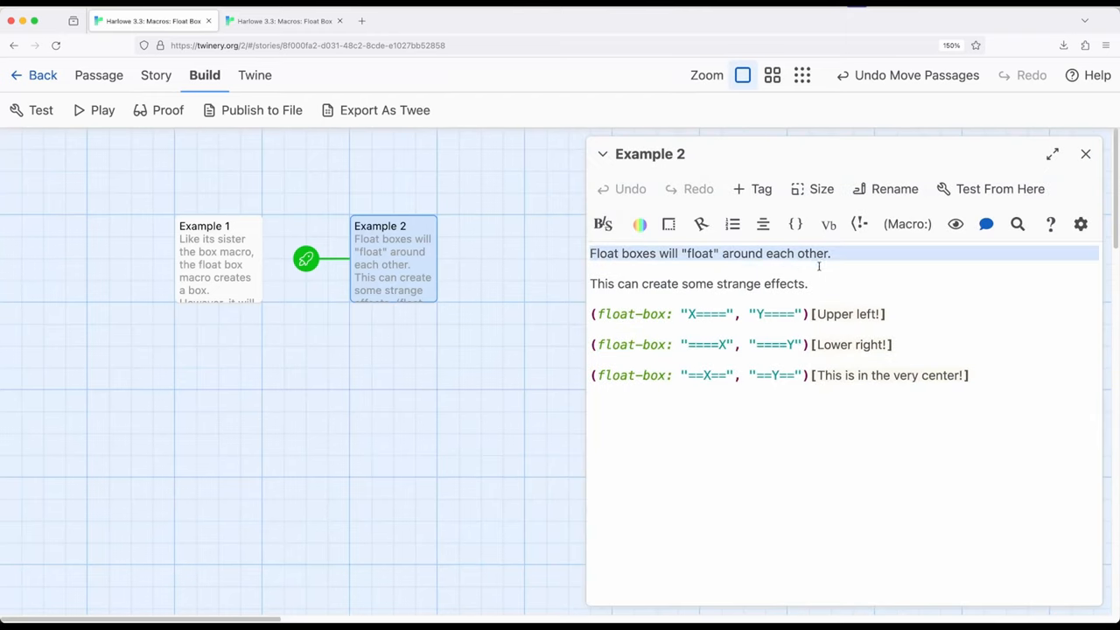
left_click(92, 110)
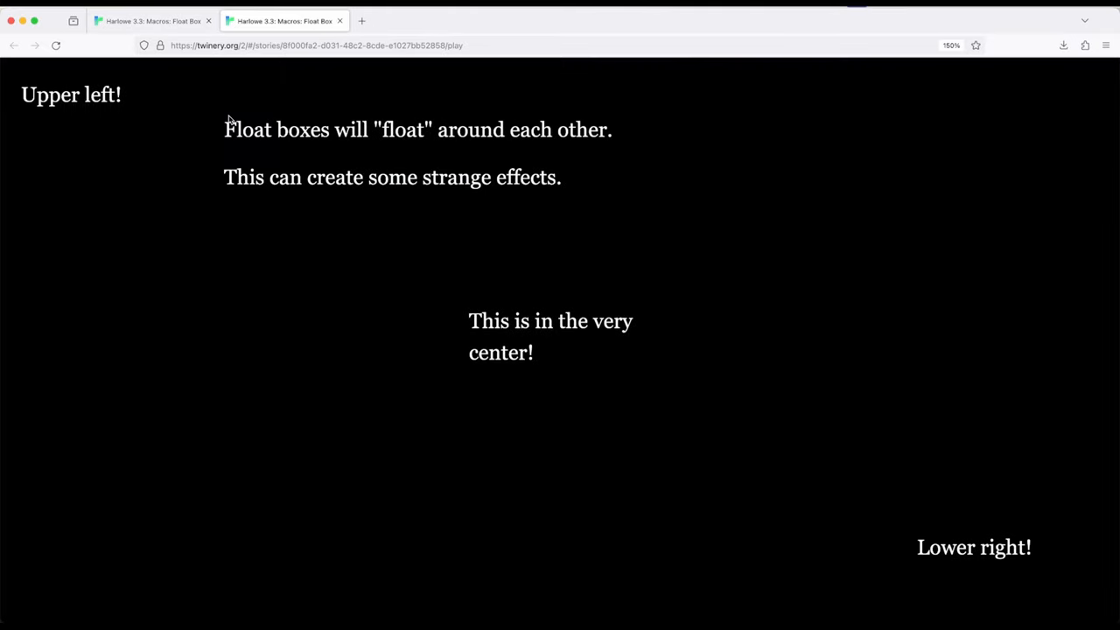
mouse_move(582, 184)
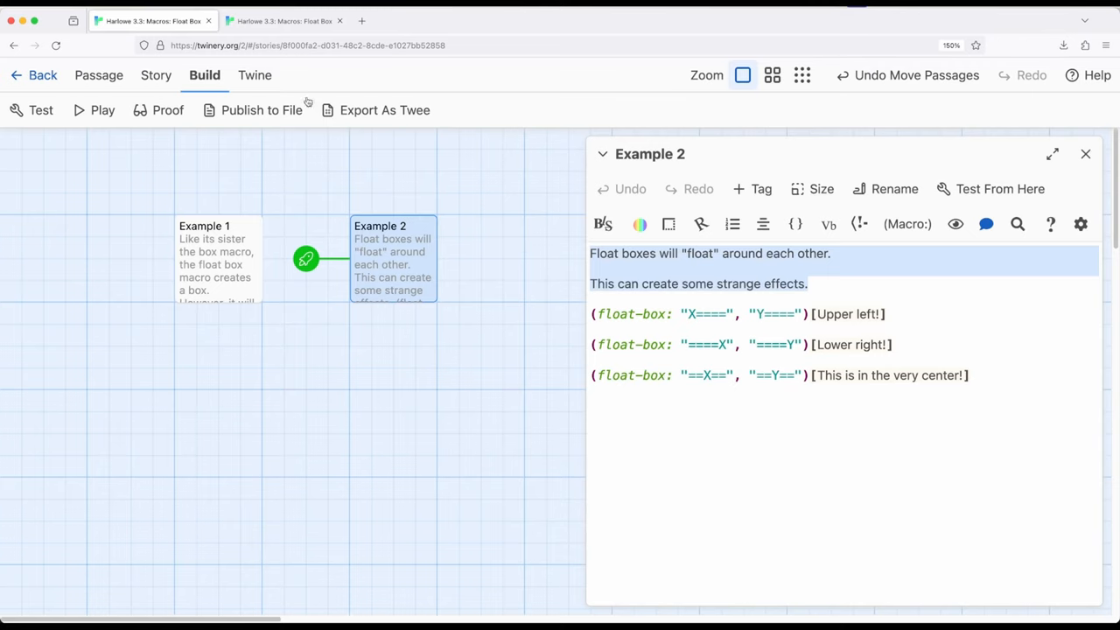
left_click(103, 109)
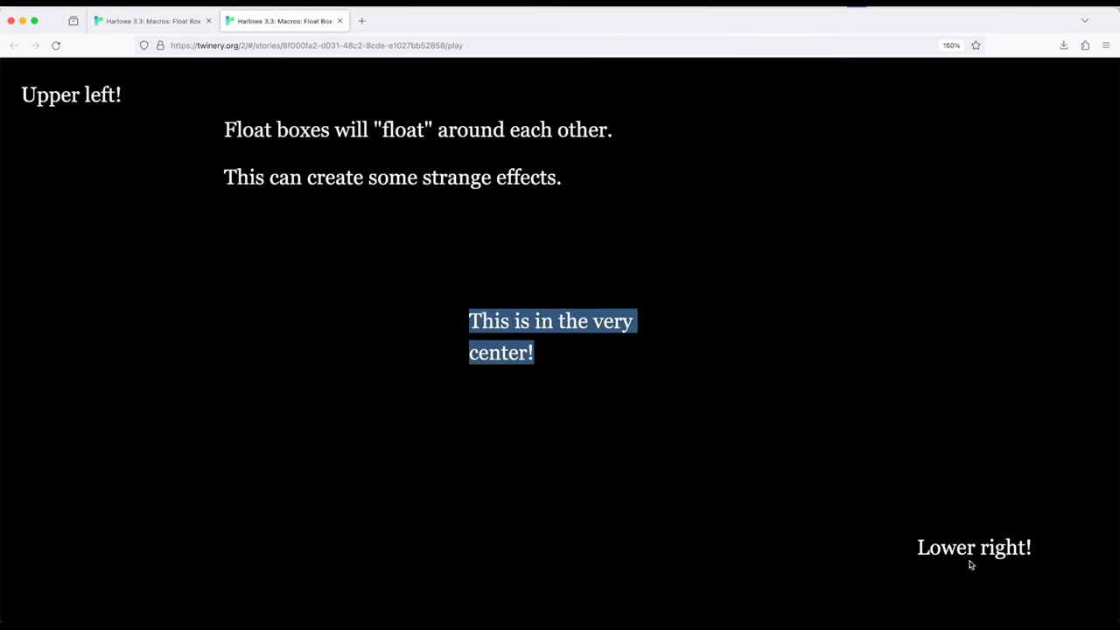
left_click(149, 20)
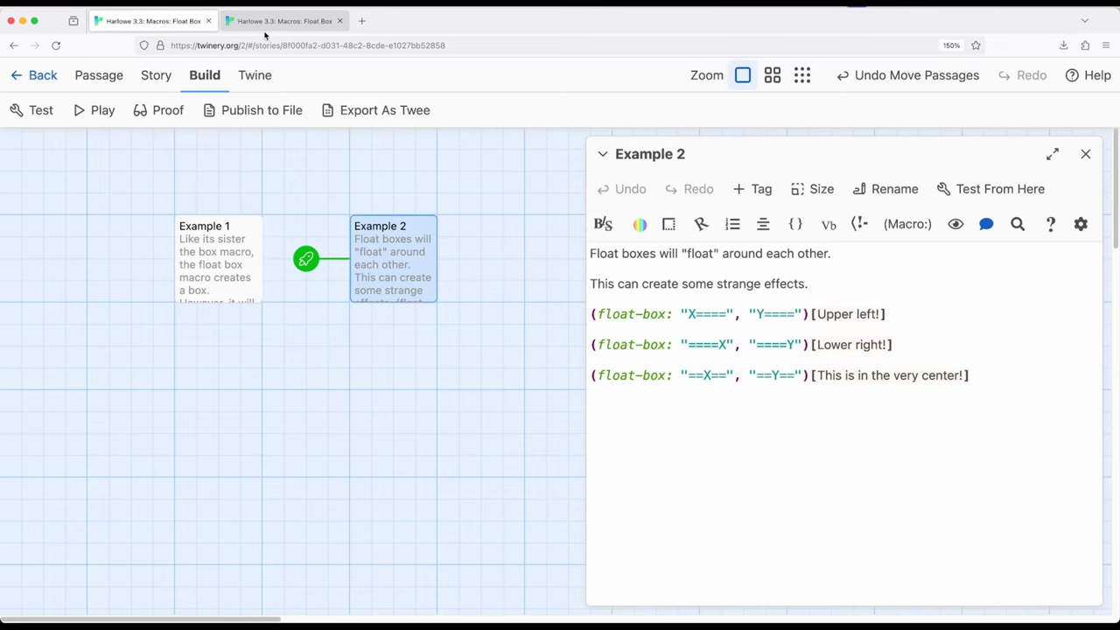
left_click(93, 109)
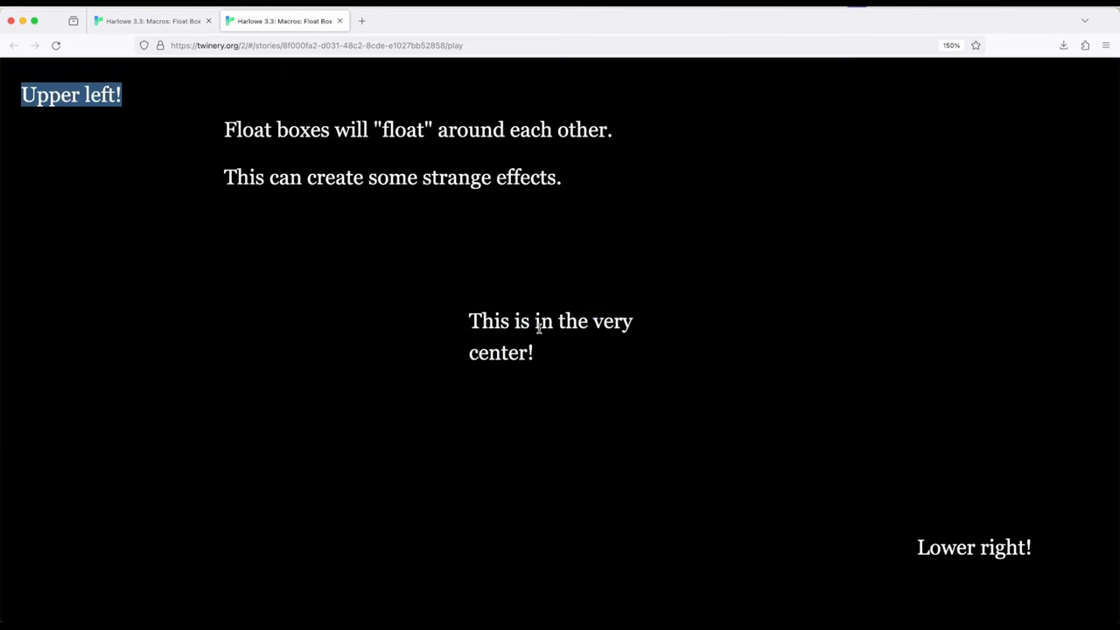
left_click(140, 19)
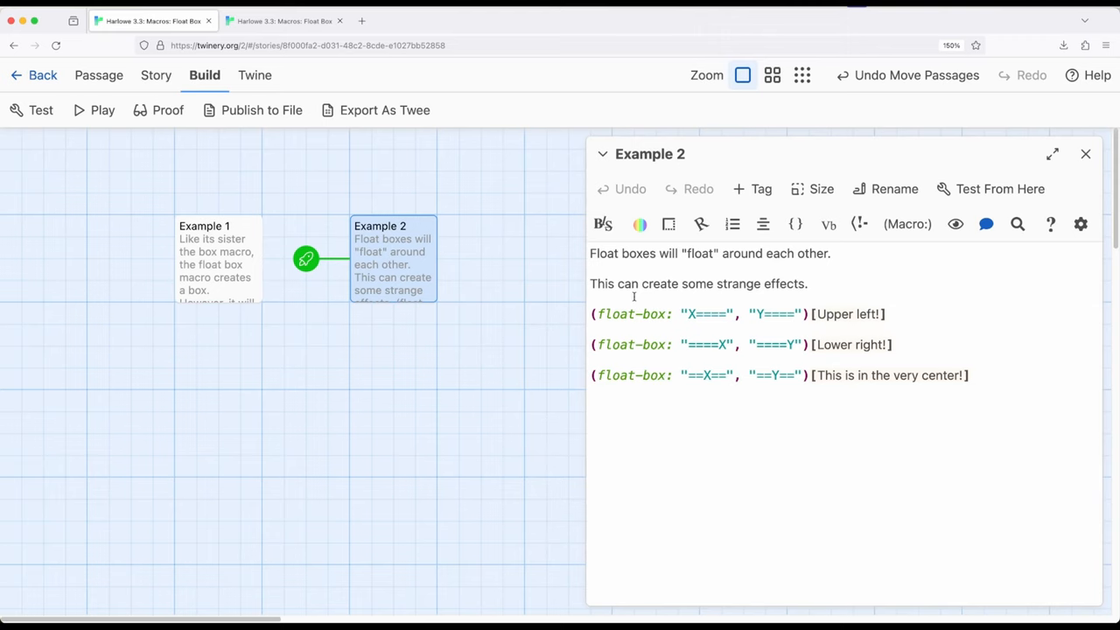
left_click(595, 298)
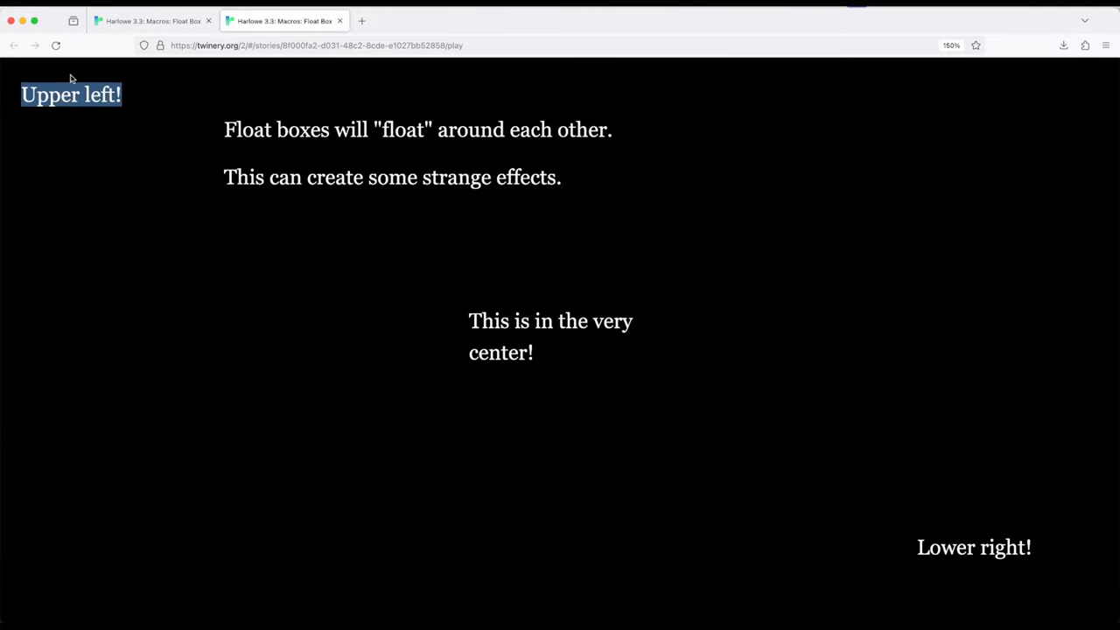
left_click(61, 93)
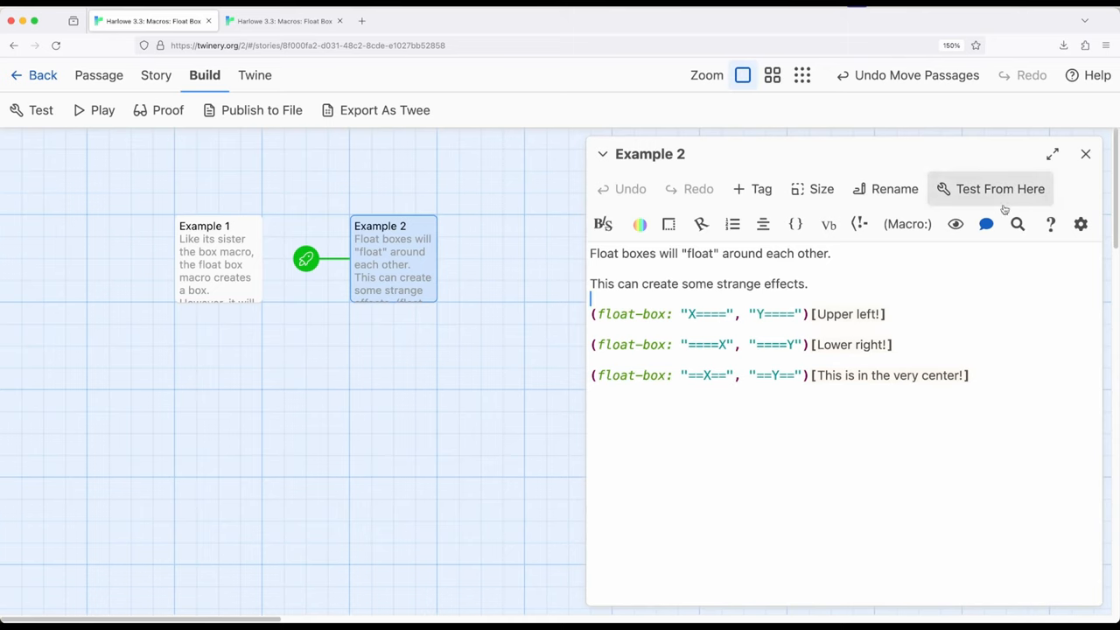
Step: Close the Example 2 editor, deselect the passage, and return to the playing story
left_click(1086, 154)
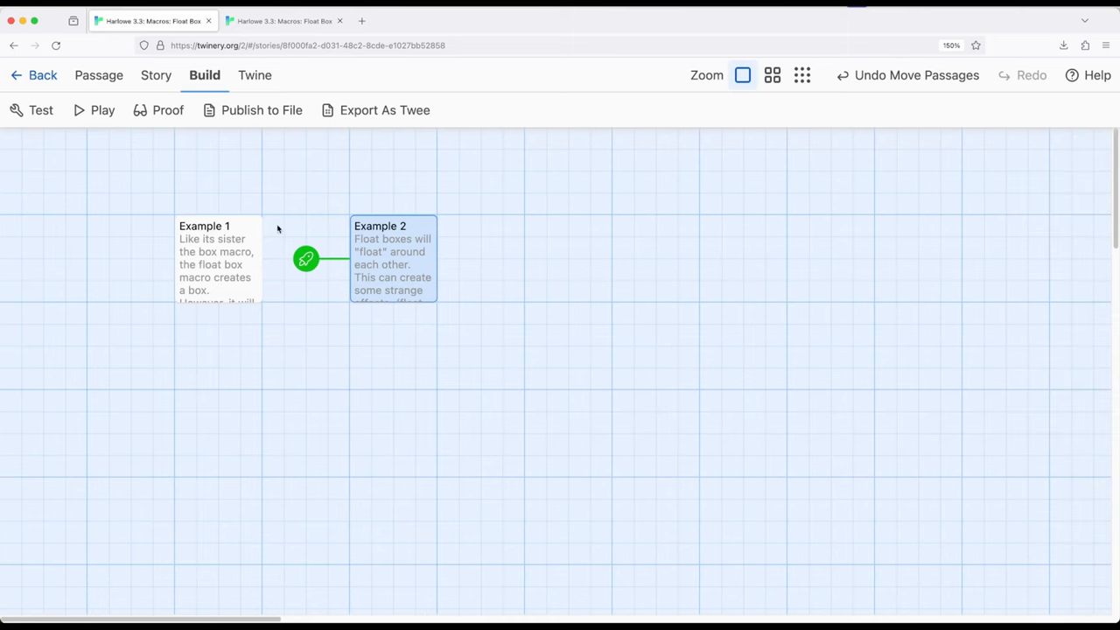
left_click(293, 363)
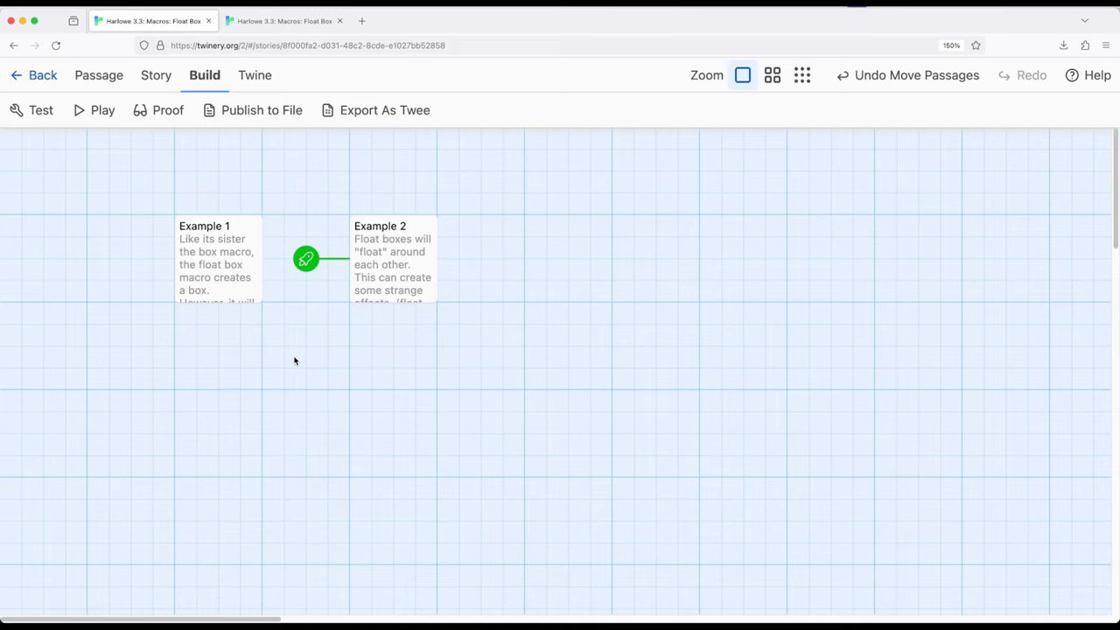
left_click(103, 110)
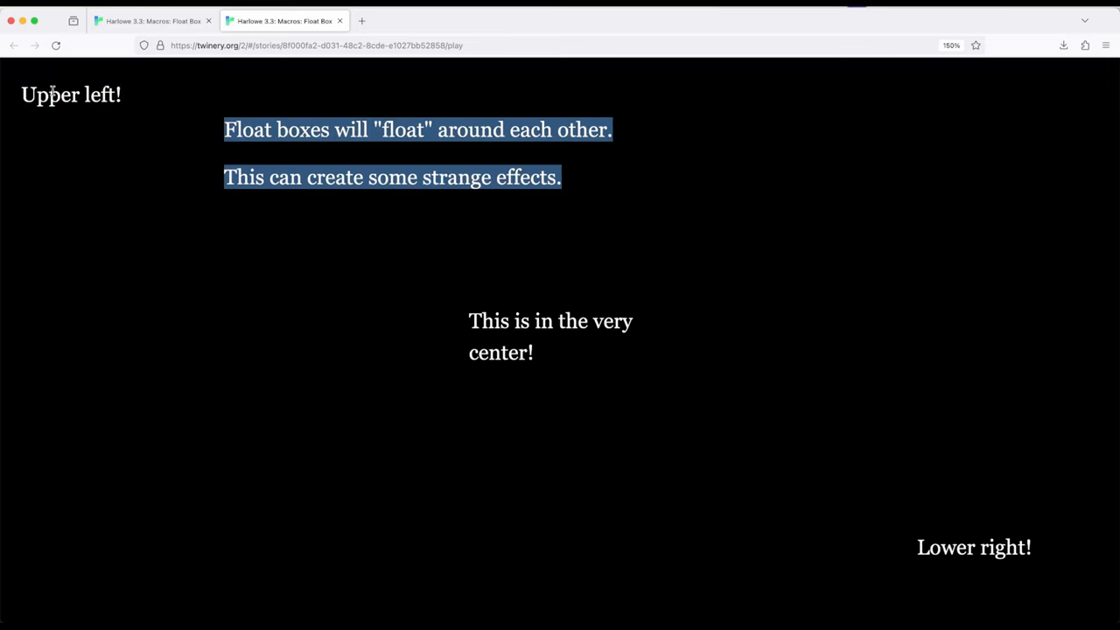
mouse_move(472, 522)
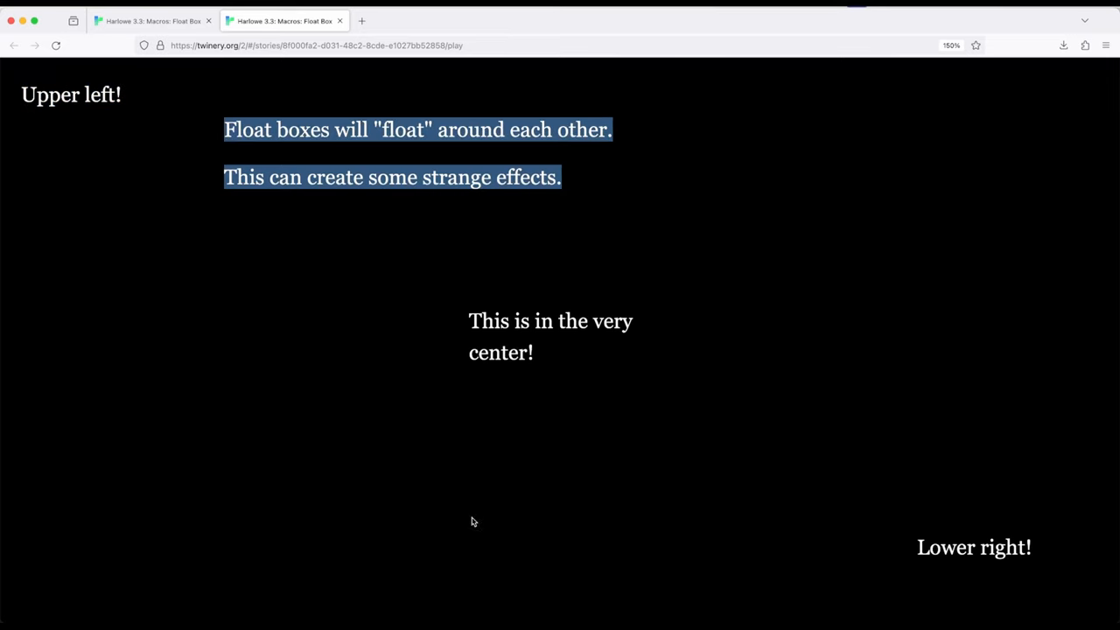